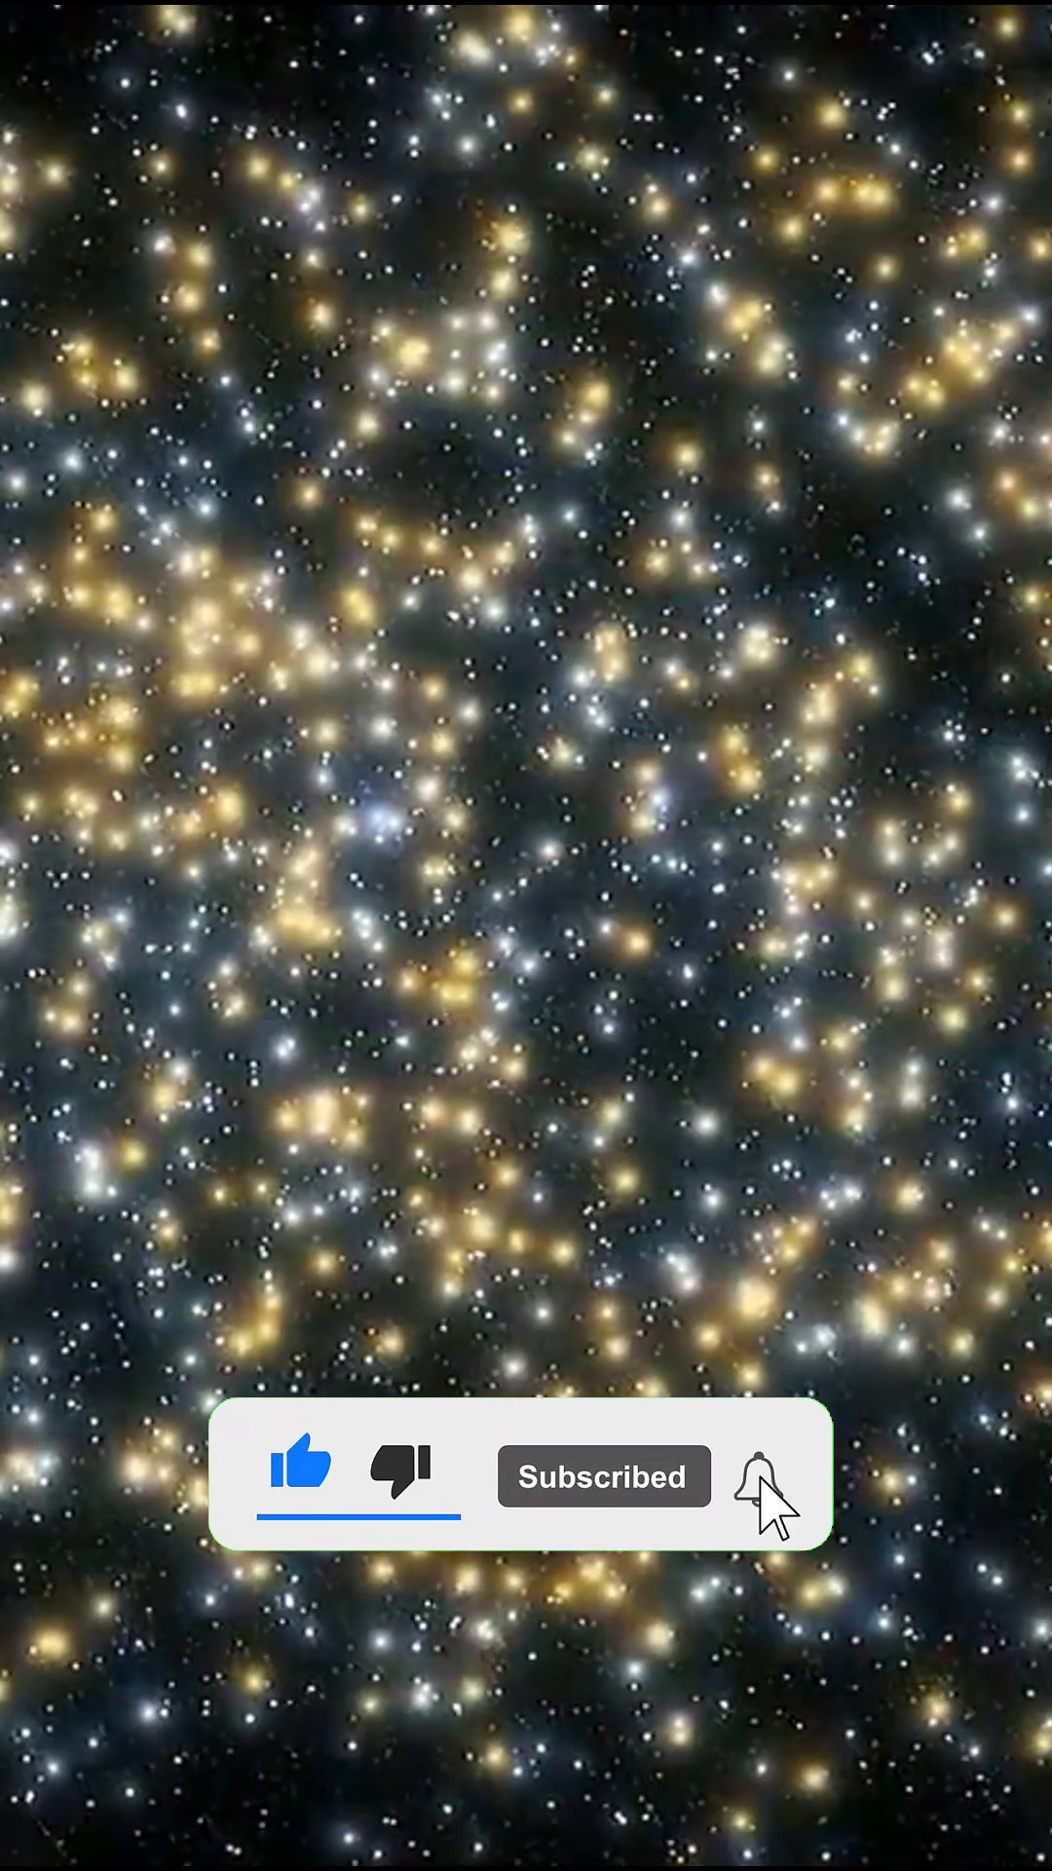
pyautogui.click(751, 1476)
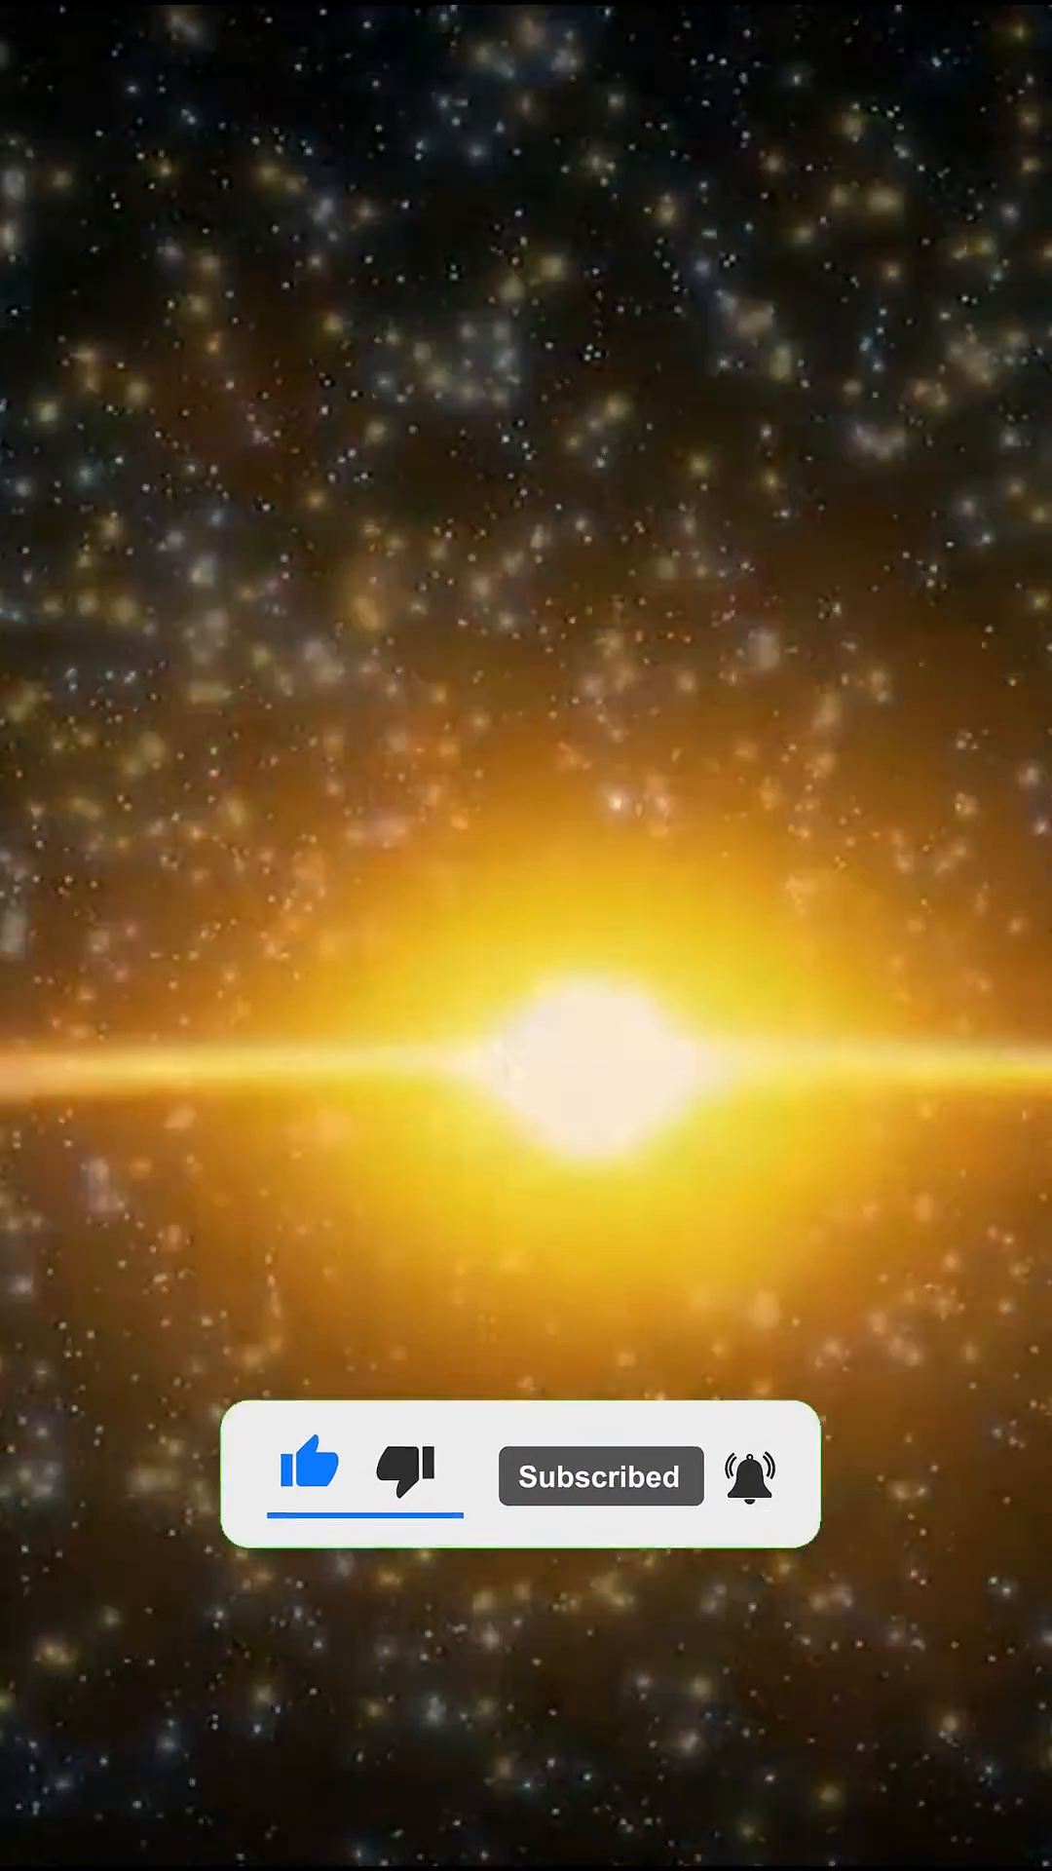